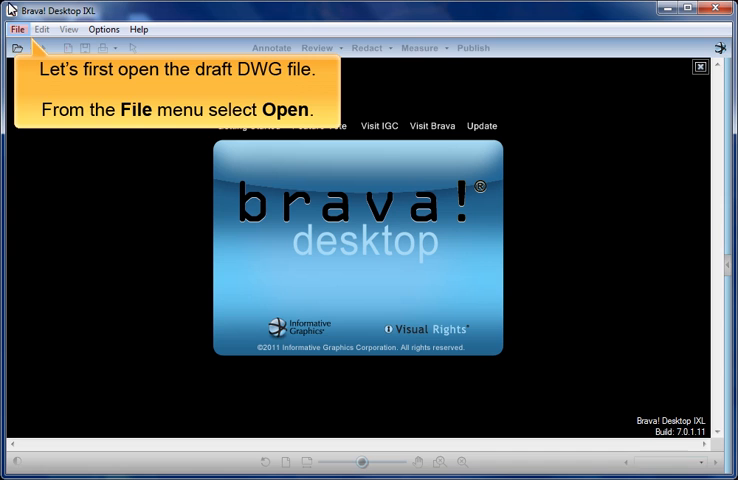
# Open the draft.dwg floor plan from the CAD folder via File > Open
pyautogui.click(14, 28)
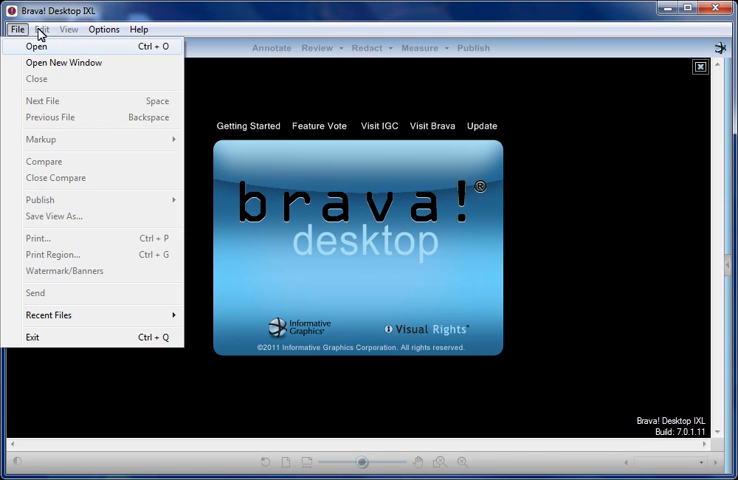
pyautogui.click(32, 44)
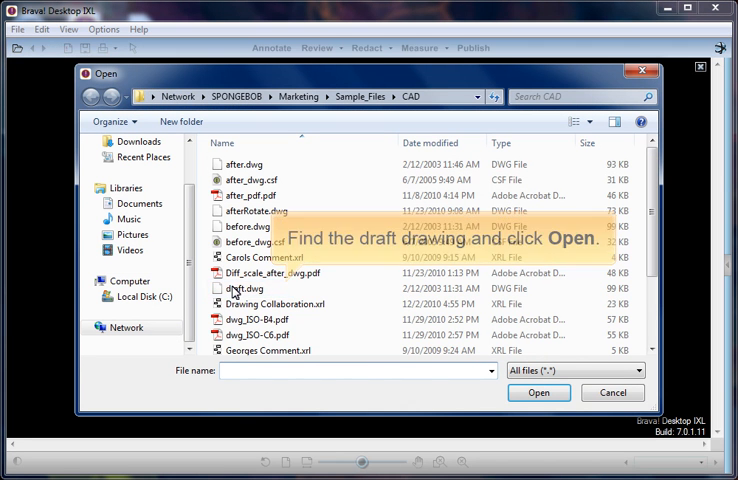
pyautogui.click(242, 288)
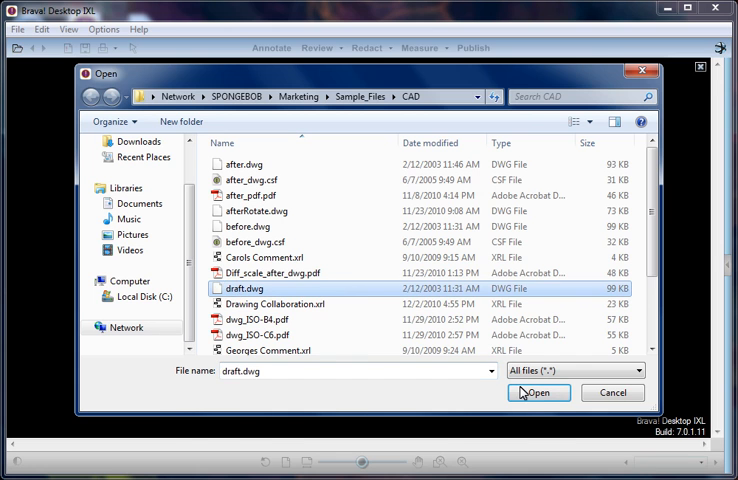
pyautogui.click(546, 394)
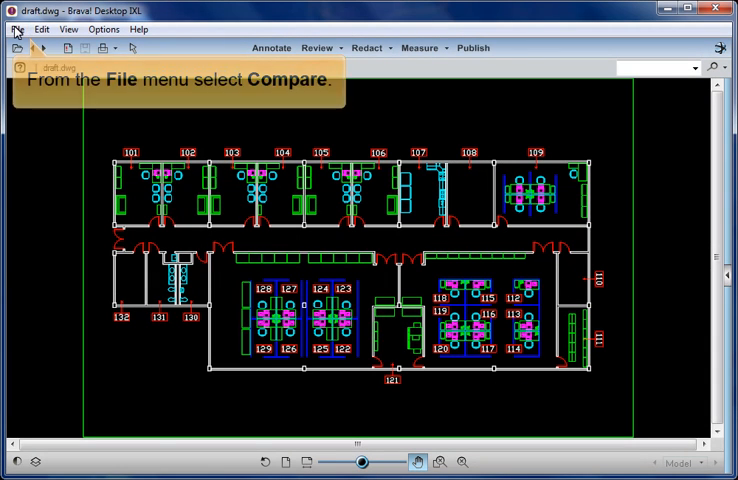
# Start a compare of draft.dwg against the revised after.dwg drawing
pyautogui.click(16, 28)
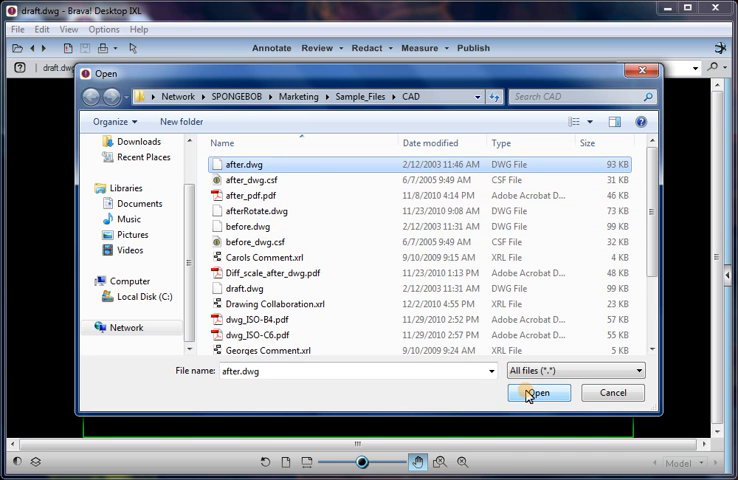
pyautogui.click(540, 392)
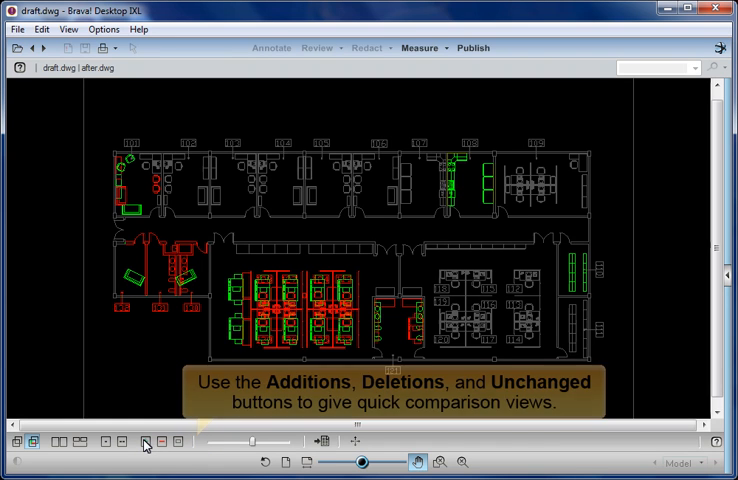
# Filter the comparison view, then show just the draft drawing on its own
pyautogui.click(158, 444)
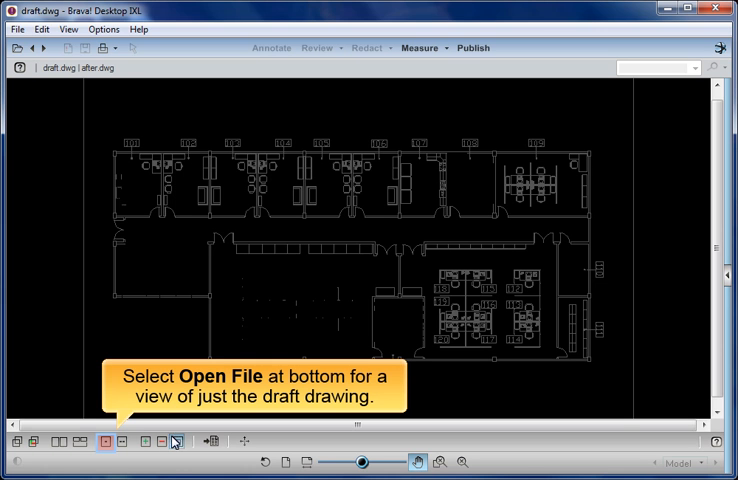
pyautogui.click(104, 436)
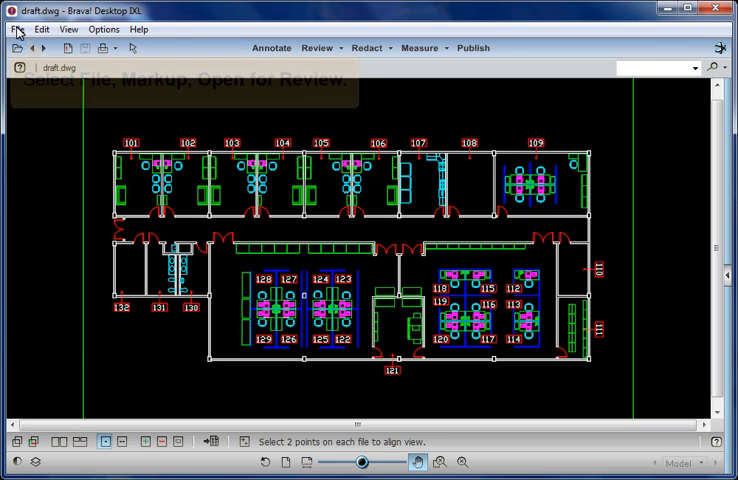
# Open the markups_dwg.xrl markup file for review on draft.dwg
pyautogui.click(16, 28)
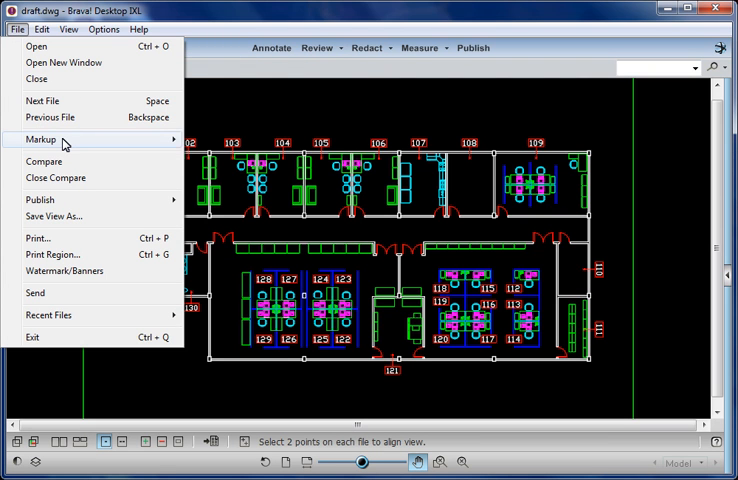
pyautogui.click(40, 140)
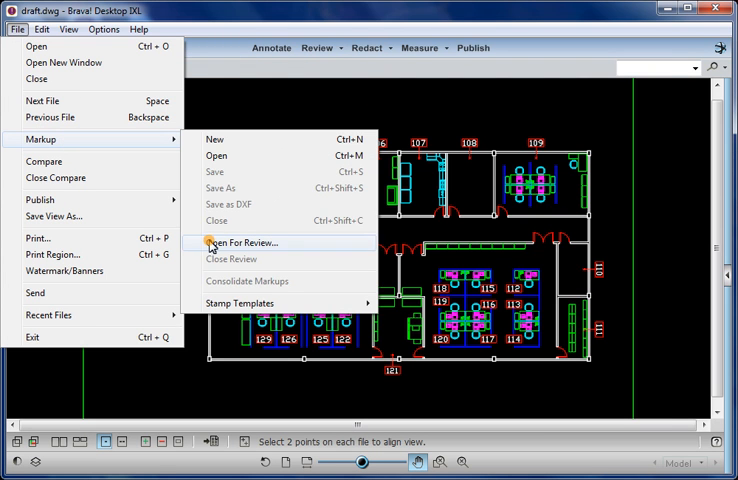
pyautogui.click(240, 242)
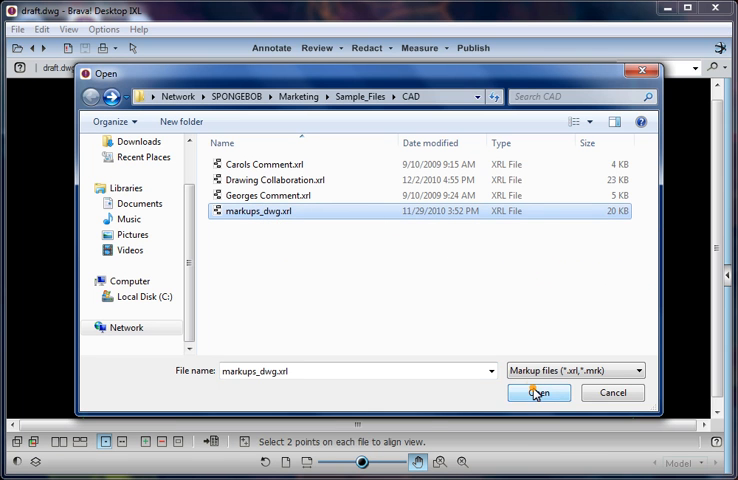
pyautogui.click(540, 394)
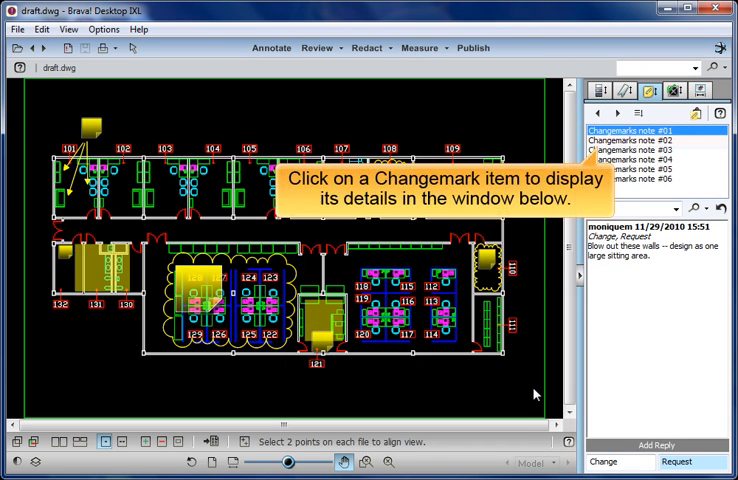
# Review the changemark notes, ending on note #01 about one large sitting area
pyautogui.click(644, 142)
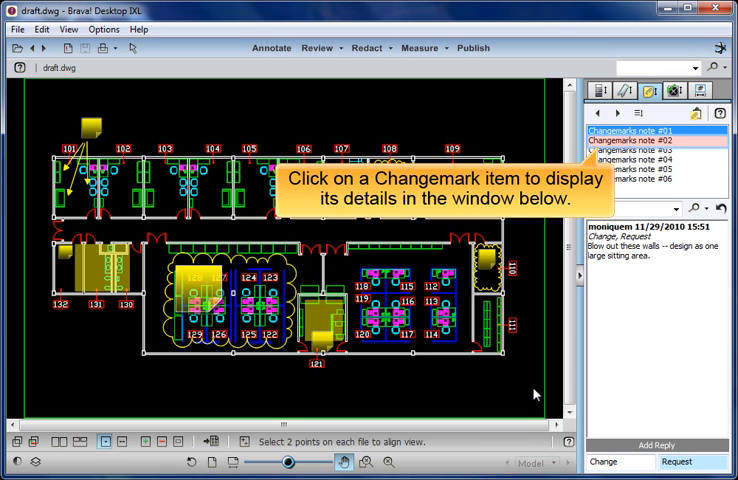
pyautogui.click(640, 142)
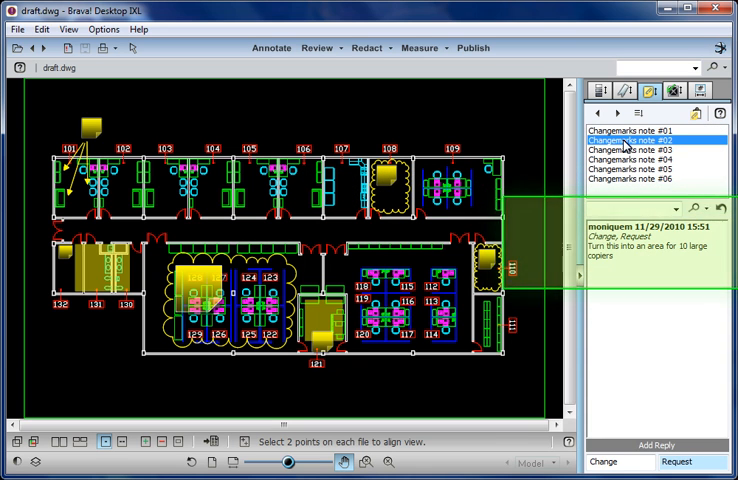
pyautogui.click(636, 132)
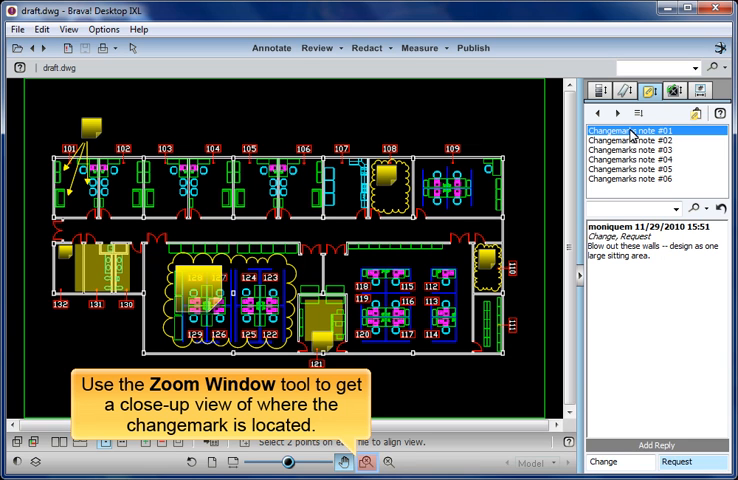
# Zoom in on the plan area flagged by changemark #01
pyautogui.click(364, 462)
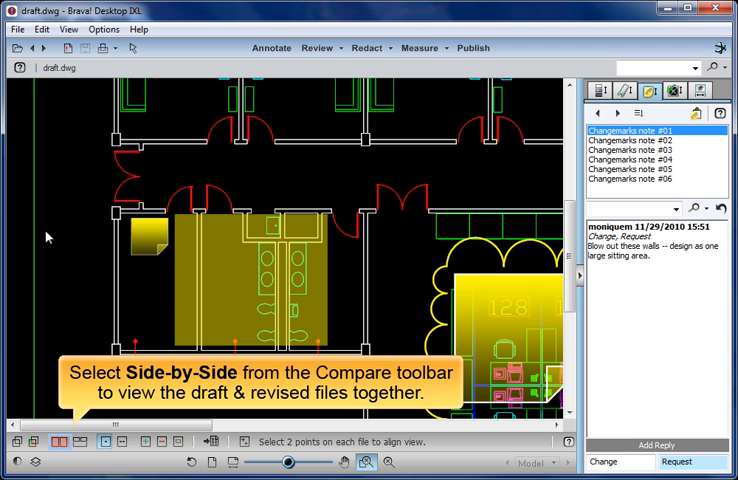
# View draft and revised side by side, then close the compare keeping the draft
pyautogui.click(64, 444)
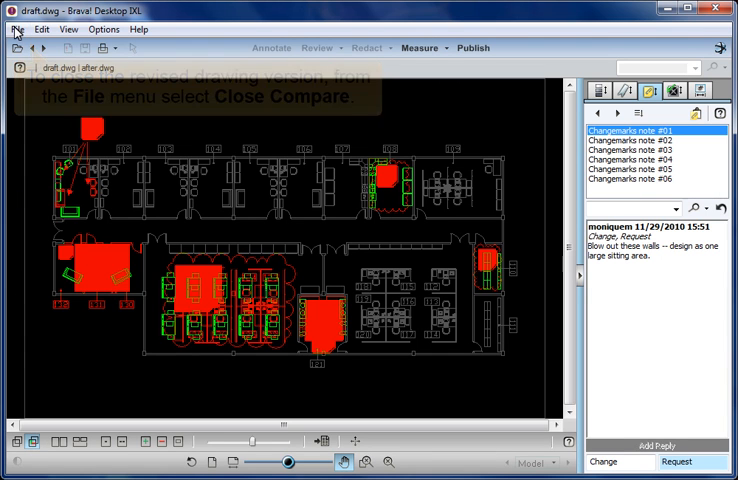
pyautogui.click(16, 28)
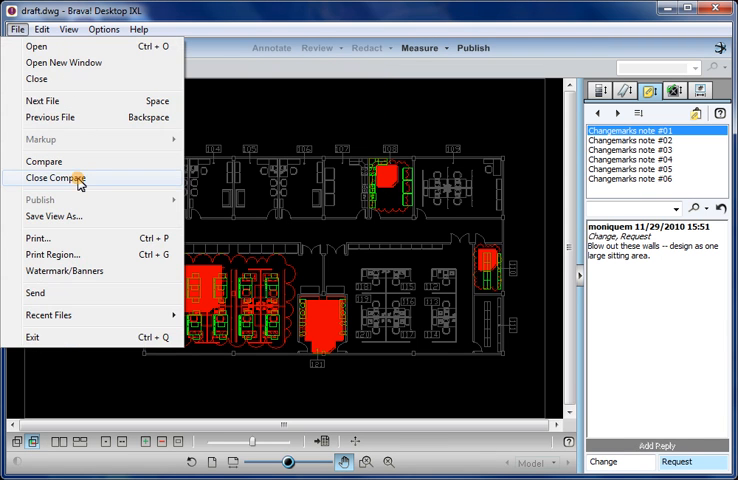
pyautogui.click(54, 176)
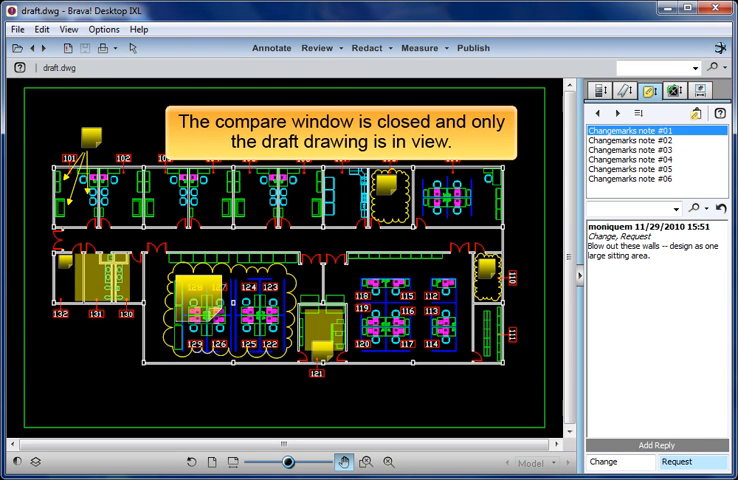